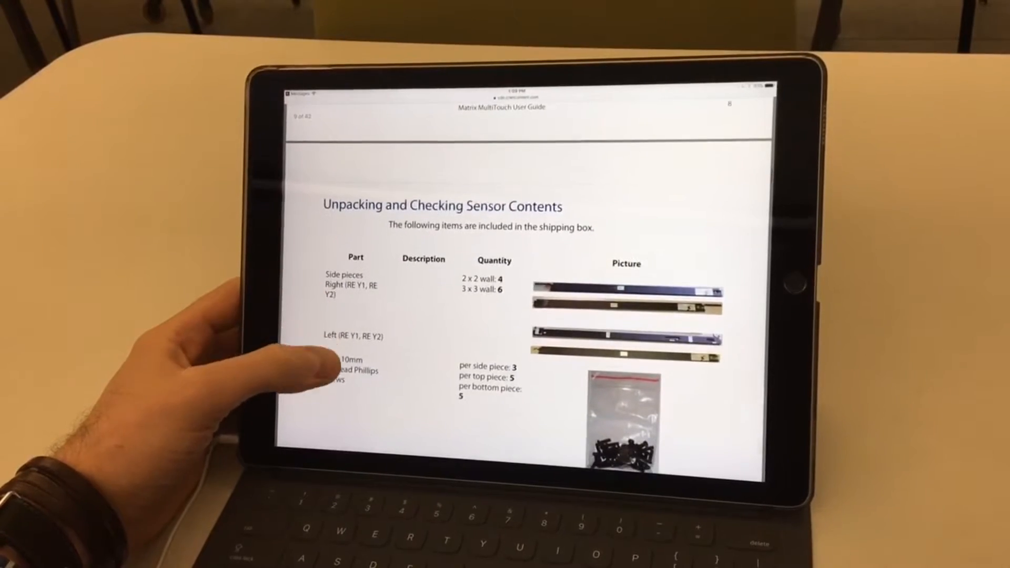
- Scroll through the guide's 'Unpacking and Checking Sensor Contents' parts table
{"action": "scroll", "scroll_direction": "down", "scroll_amount": 3}
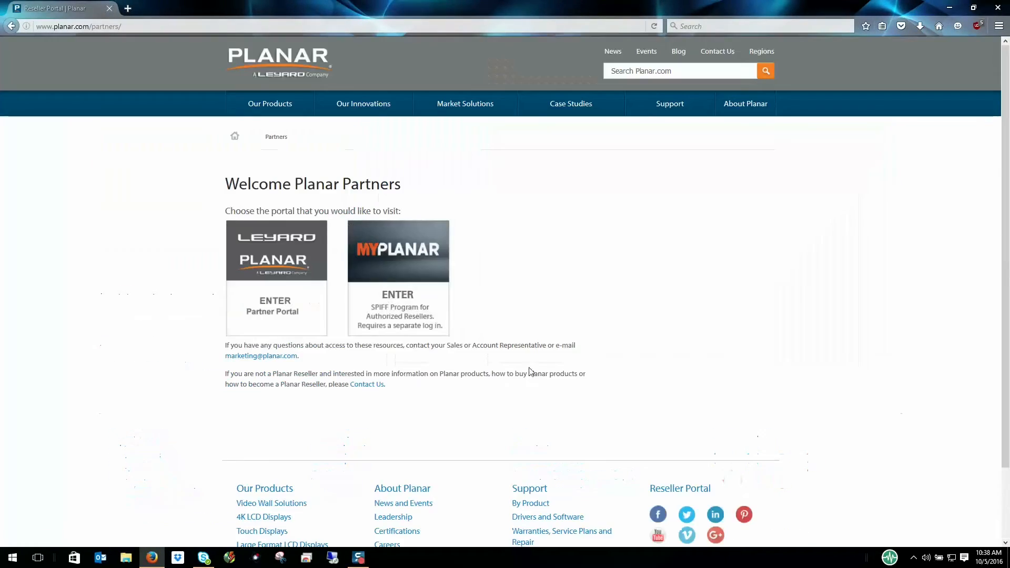
- Install the Clarity Matrix MultiTouch Windows driver from the Partner Portal through setup to Finish
{"action": "left_click", "coordinate": [275, 307]}
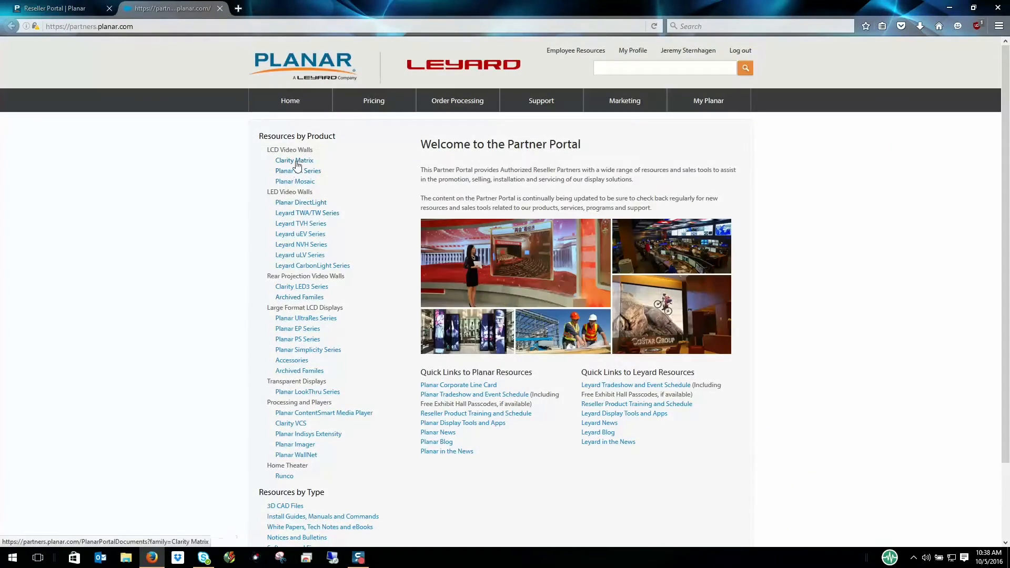
{"action": "left_click", "coordinate": [294, 160]}
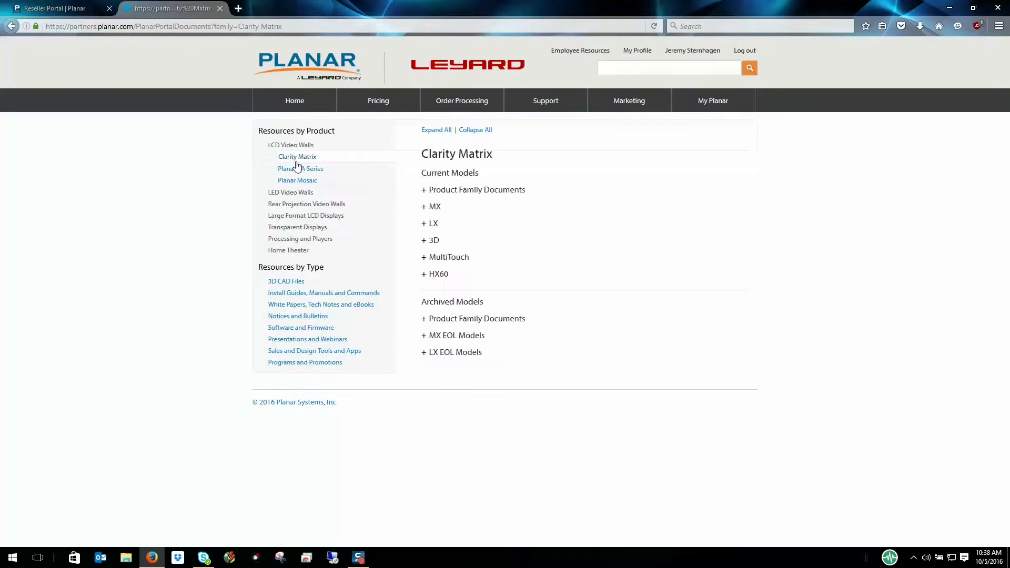
{"action": "left_click", "coordinate": [445, 256]}
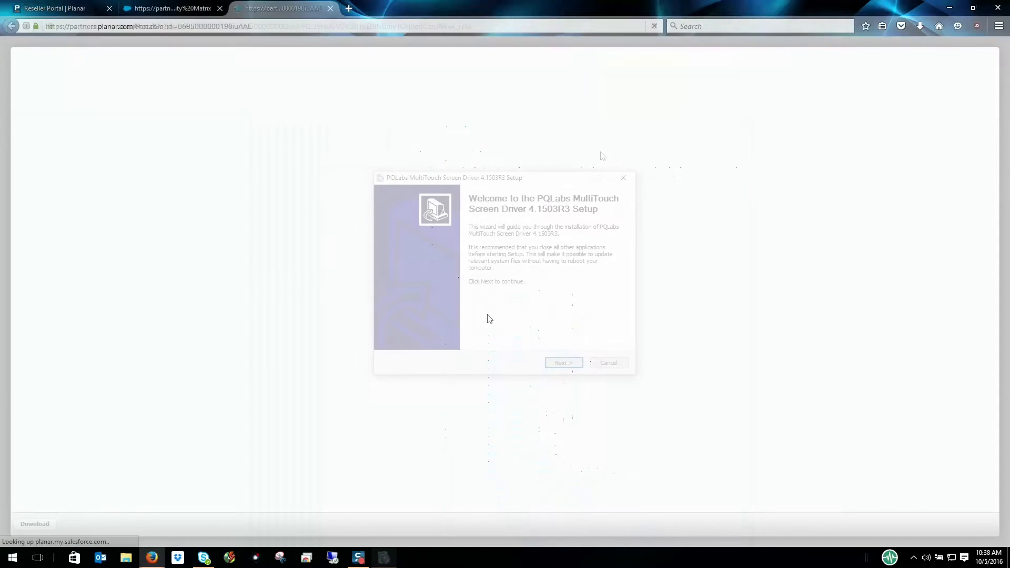
{"action": "left_click", "coordinate": [562, 362]}
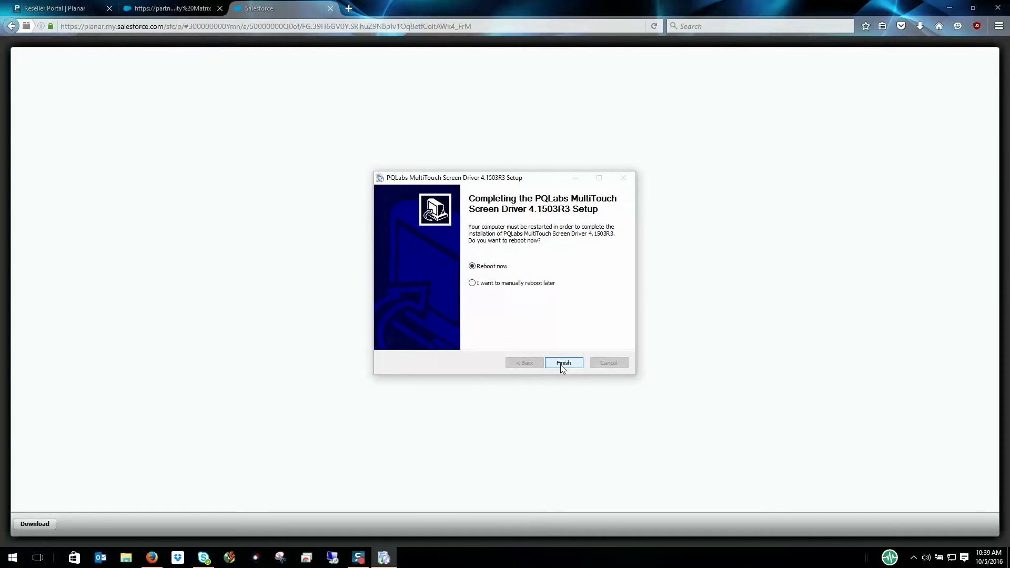
{"action": "left_click", "coordinate": [563, 363]}
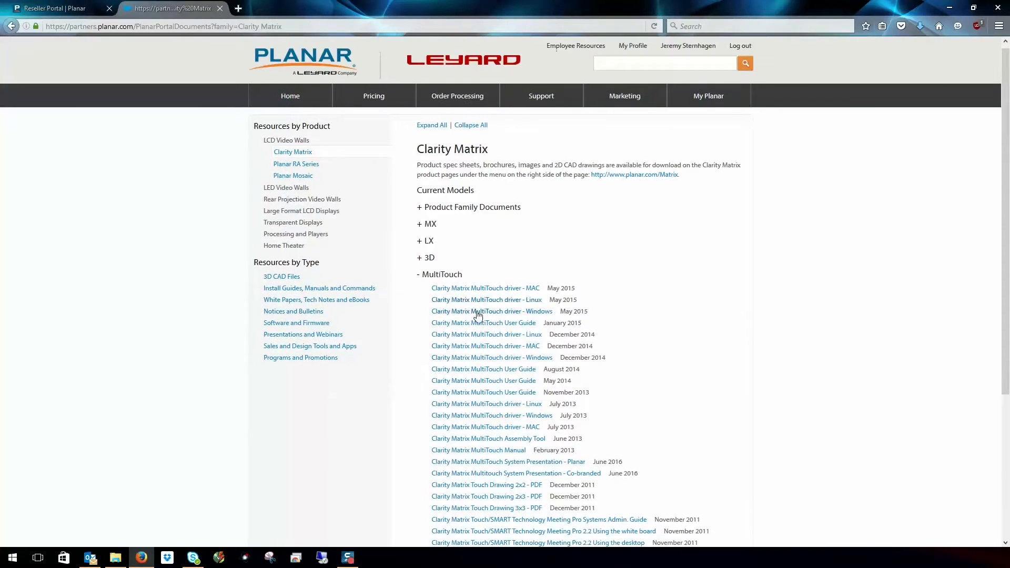
- Save the Clarity Matrix MultiTouch Assembly Tool, then launch MultiTouchDoctor
{"action": "left_click", "coordinate": [488, 439]}
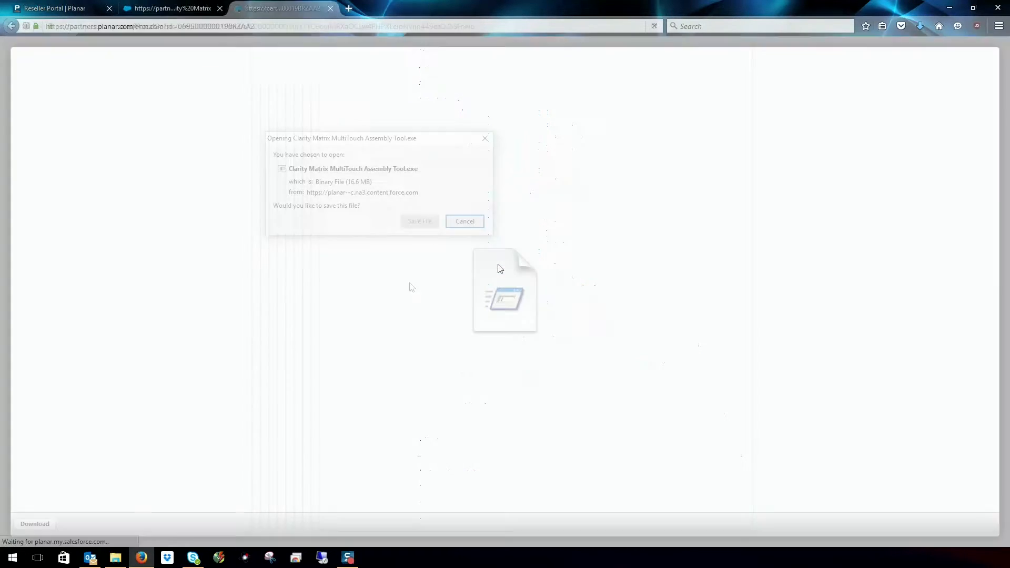
{"action": "left_click", "coordinate": [11, 555]}
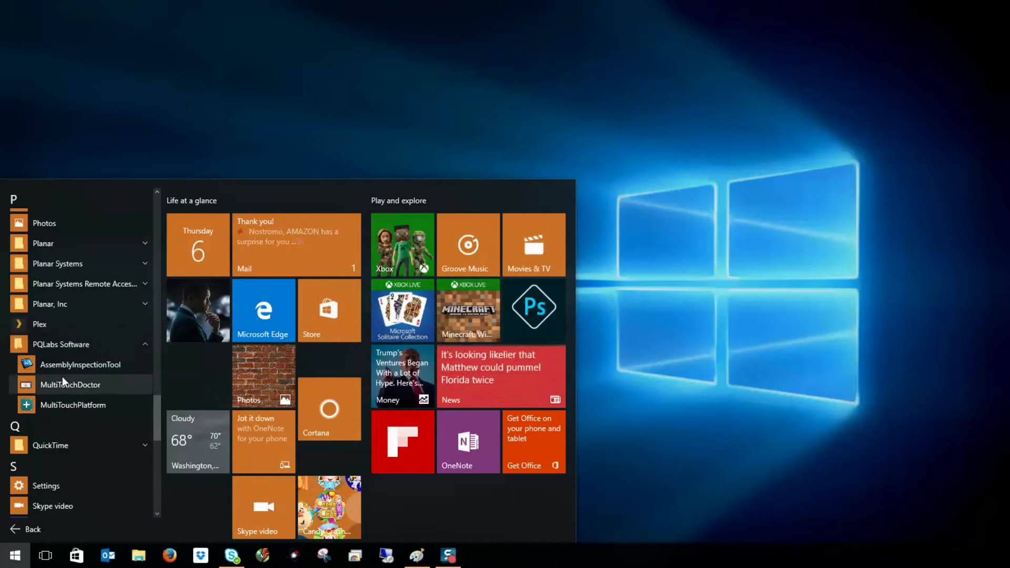
{"action": "left_click", "coordinate": [70, 385]}
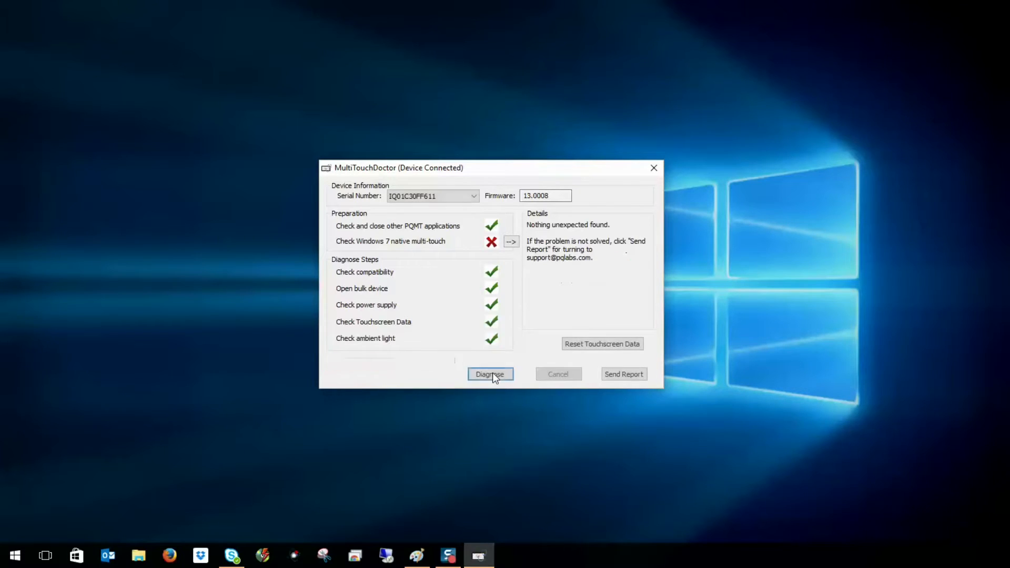
{"action": "left_click", "coordinate": [490, 374]}
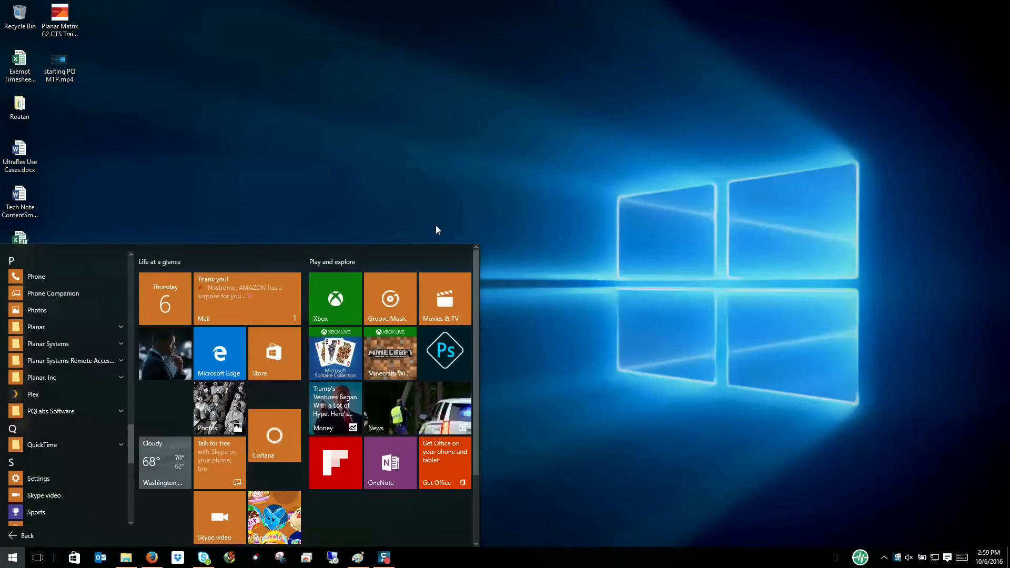
{"action": "mouse_move", "coordinate": [93, 415]}
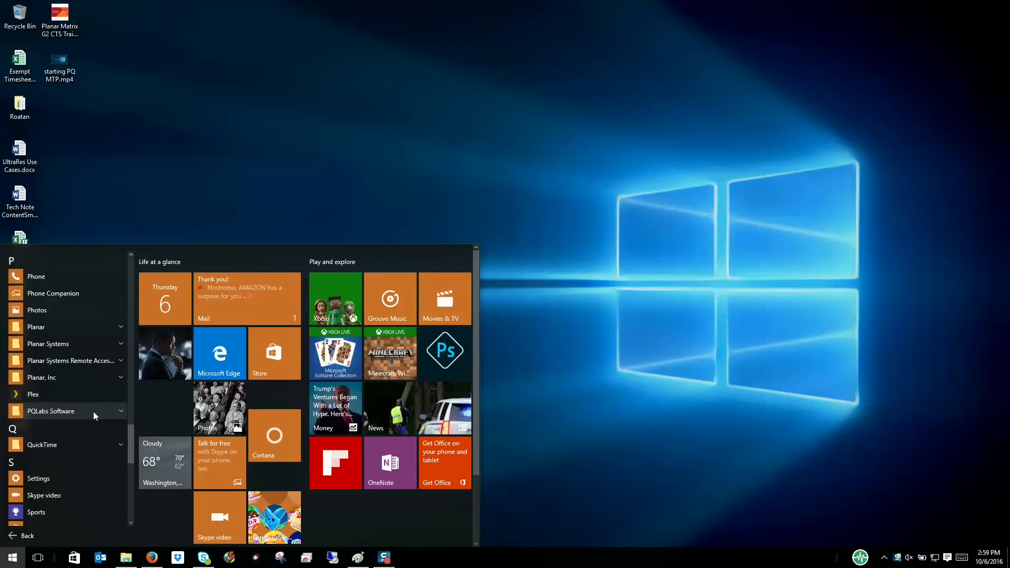
- Launch MultiTouchPlatform from the Start menu's PQLabs Software folder
{"action": "left_click", "coordinate": [50, 411]}
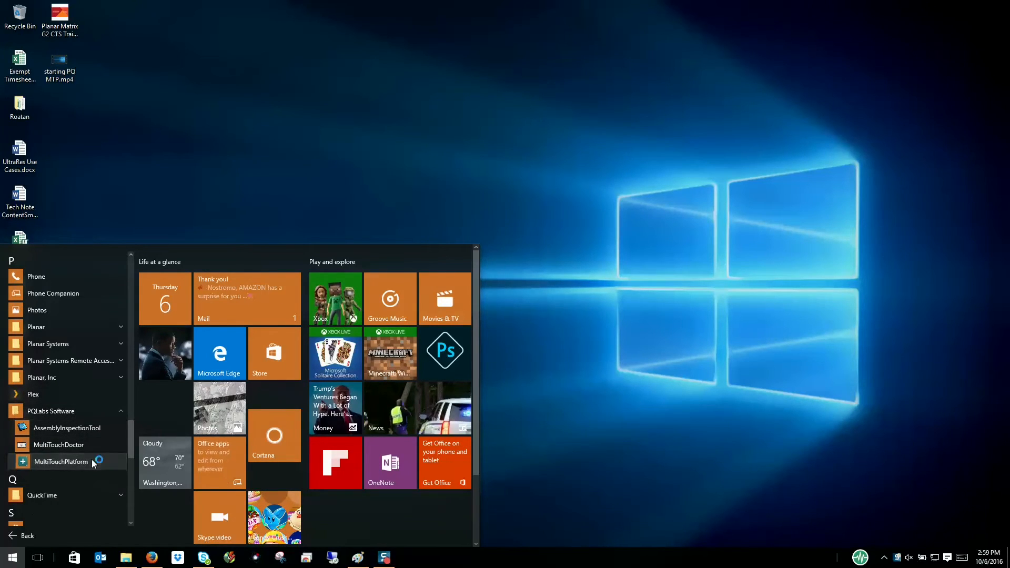
{"action": "left_click", "coordinate": [61, 462]}
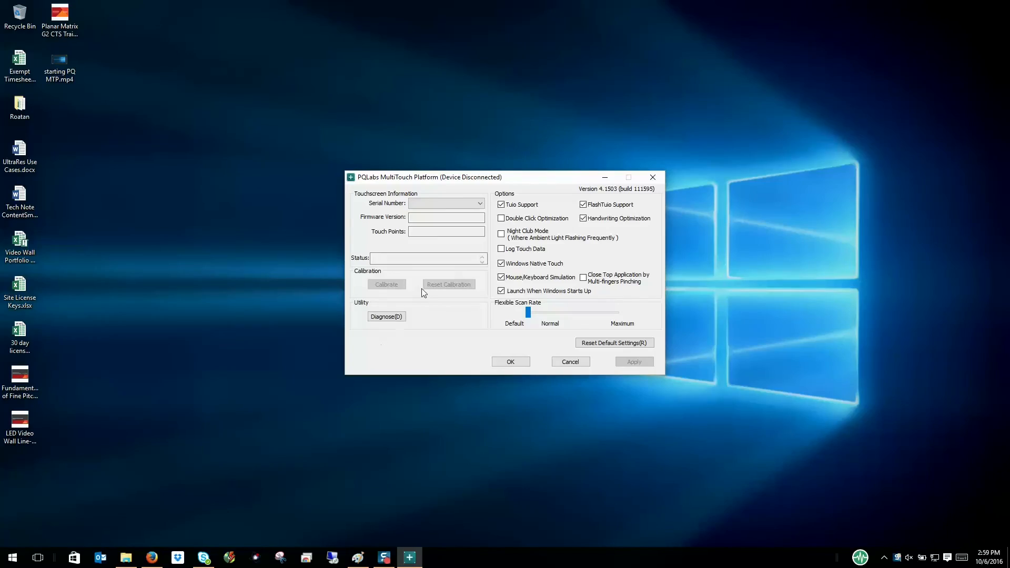